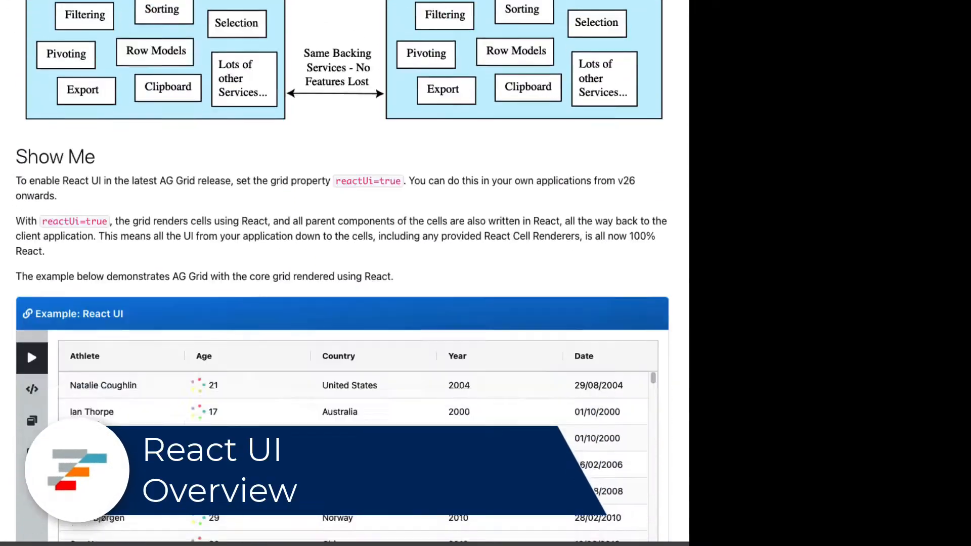
Step: Toggle React UI off and back on for the demo grid
scroll(down, 3)
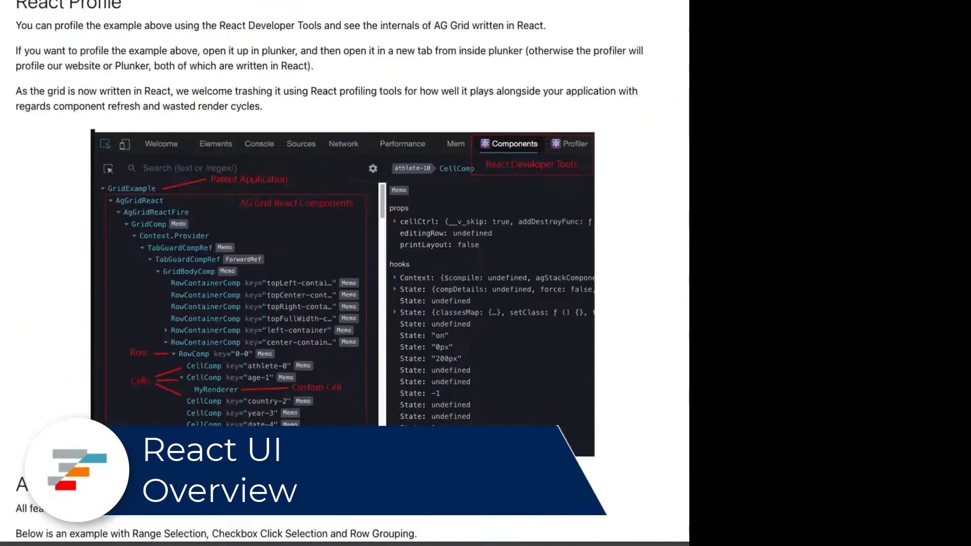
scroll(down, 3)
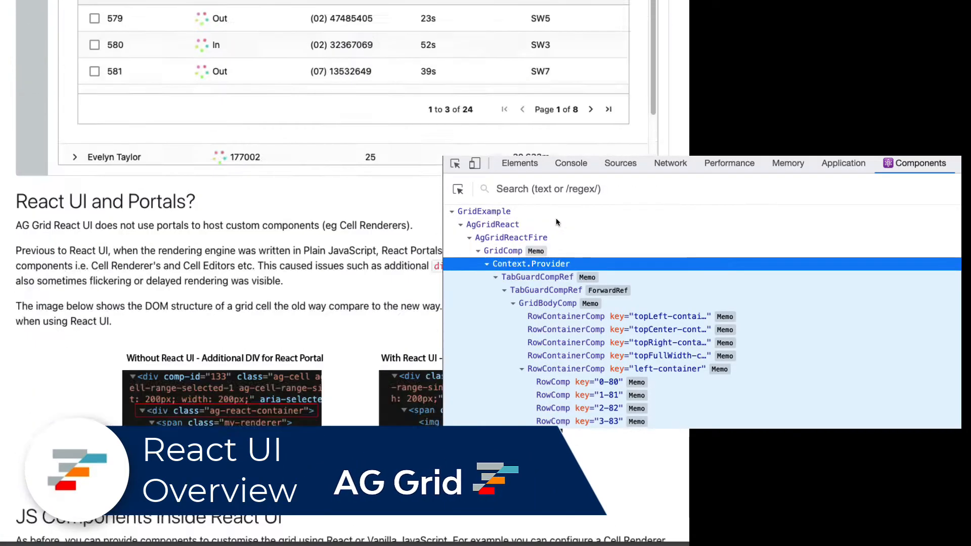
scroll(down, 3)
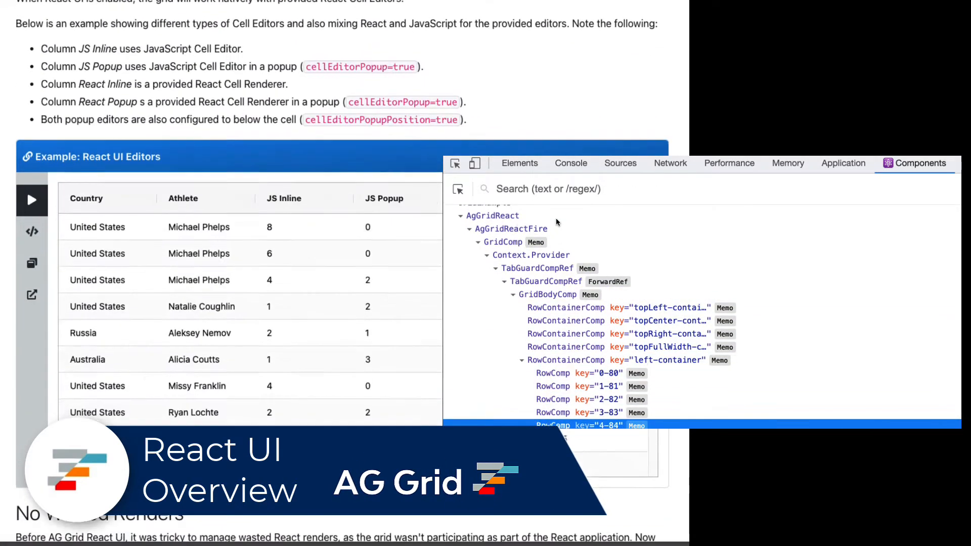
scroll(down, 3)
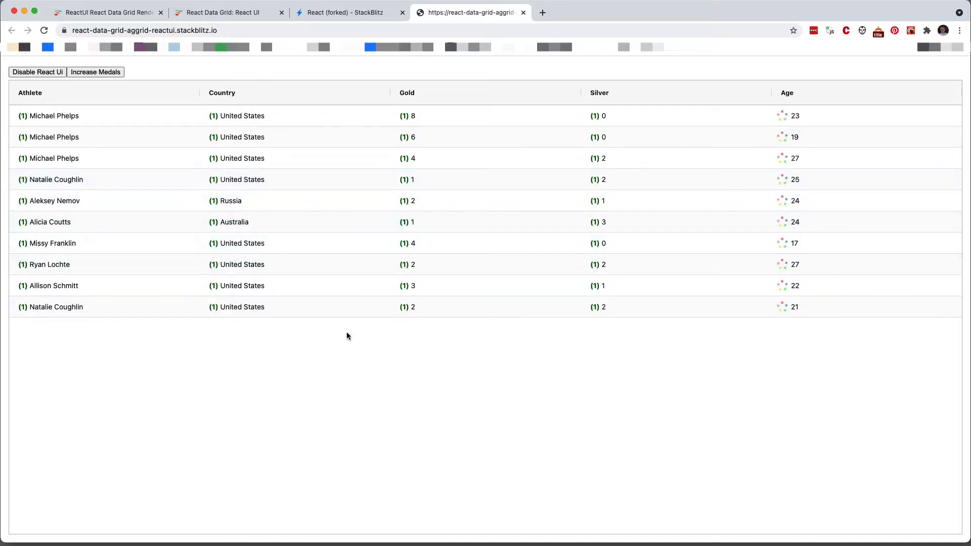
mouse_move(180, 147)
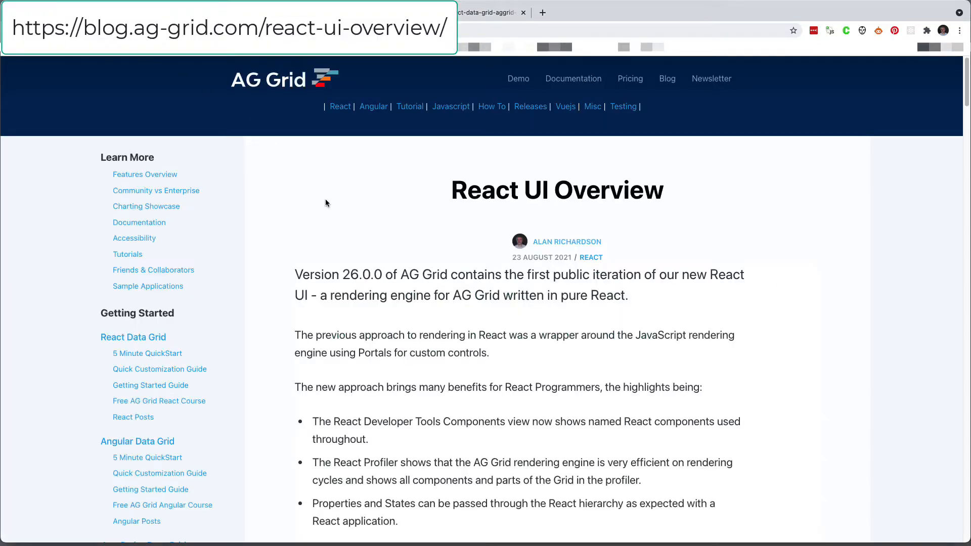
mouse_move(348, 218)
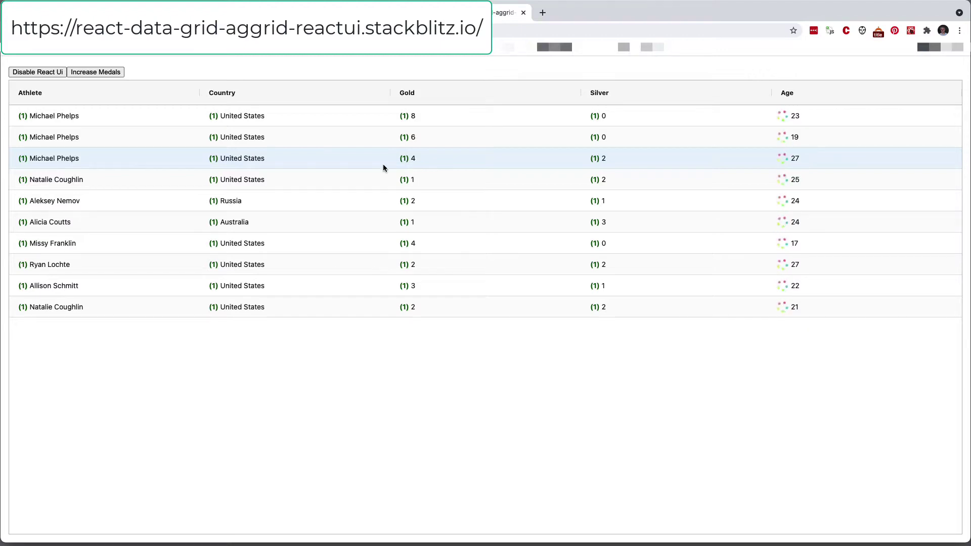
mouse_move(188, 103)
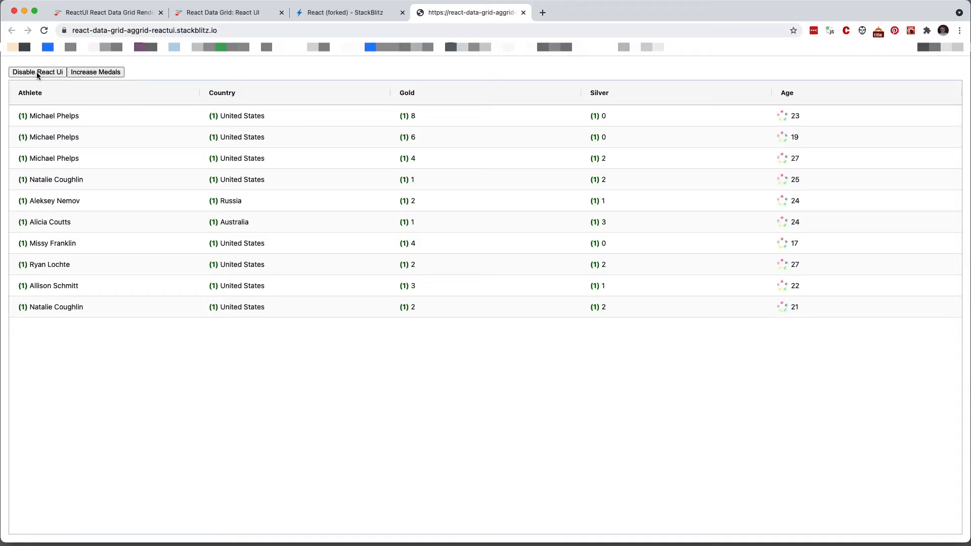
click(37, 72)
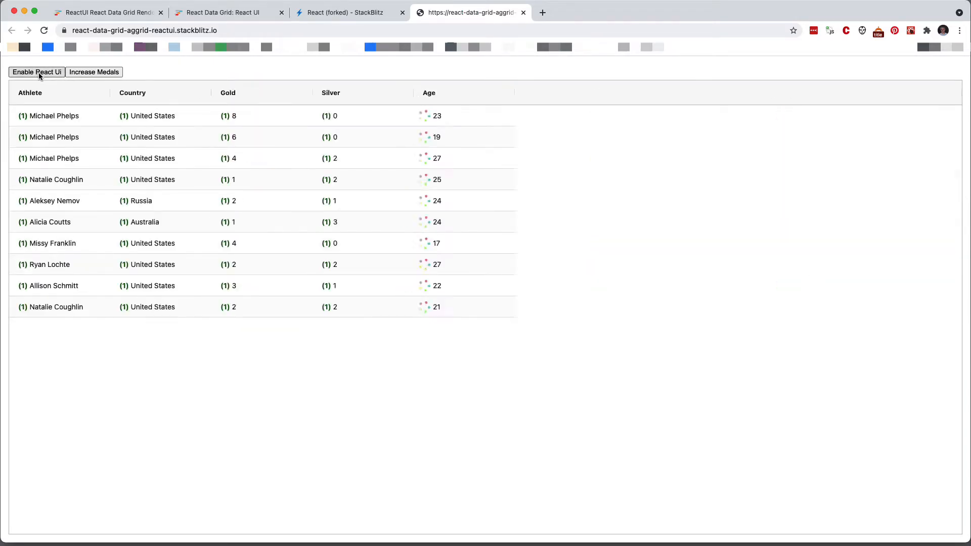
click(36, 71)
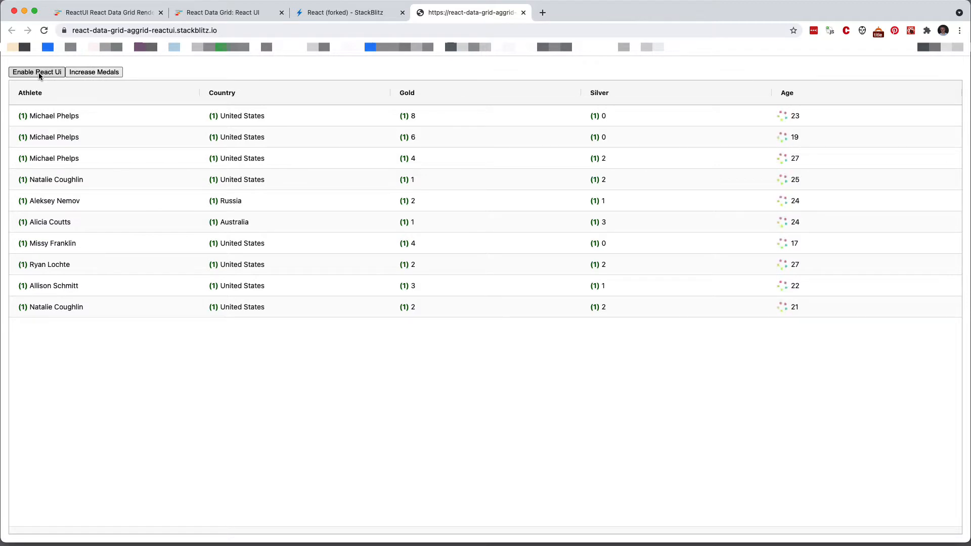
click(36, 72)
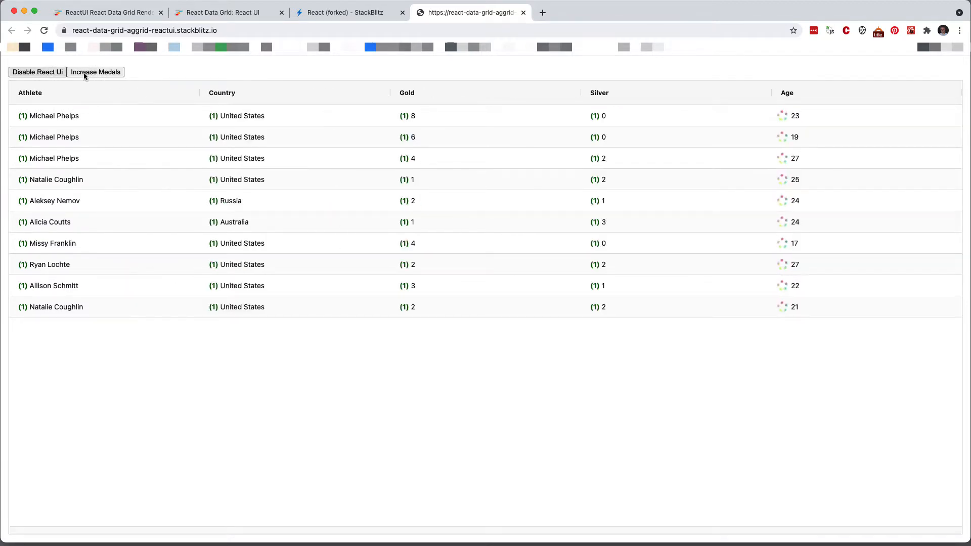
Step: Reorder Silver before Gold and sort rows by Gold descending
click(222, 92)
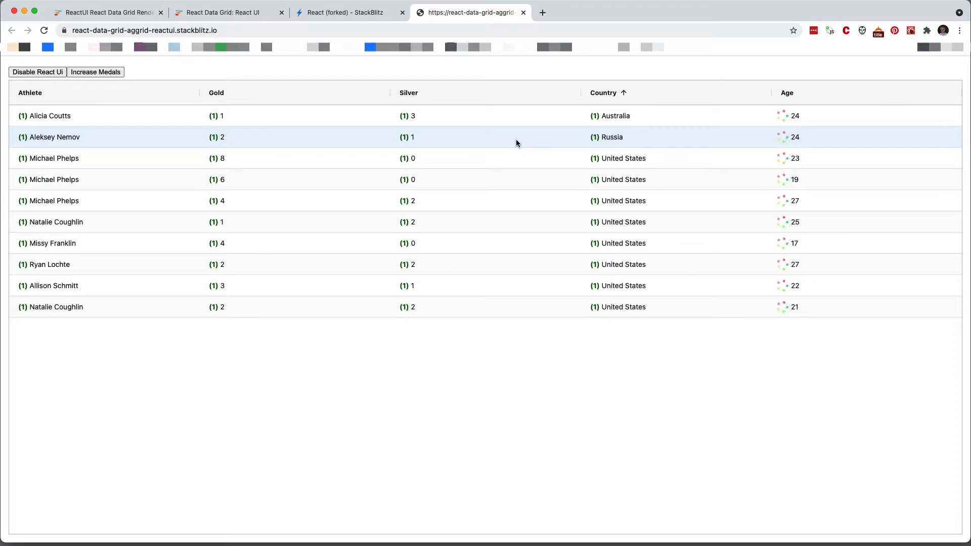
mouse_move(483, 146)
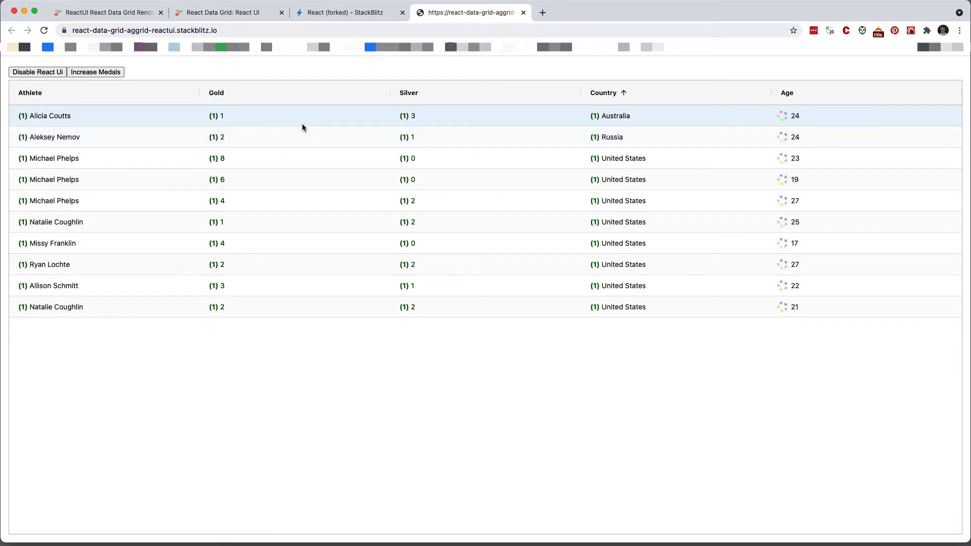
mouse_move(260, 112)
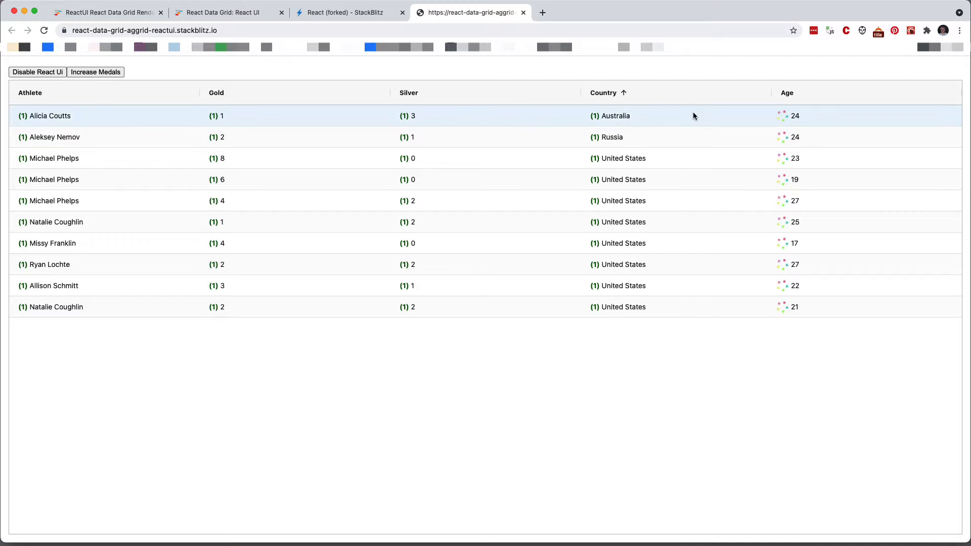
mouse_move(366, 123)
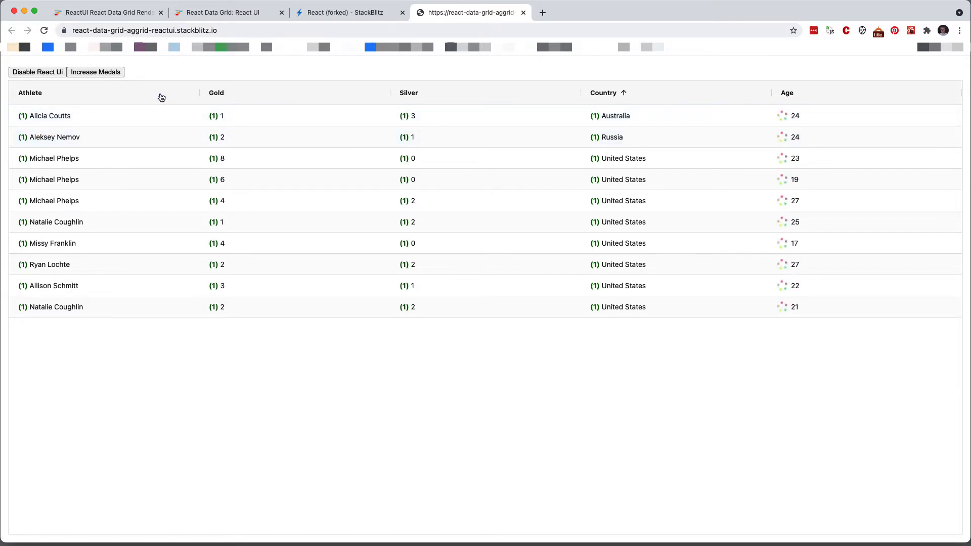
click(216, 92)
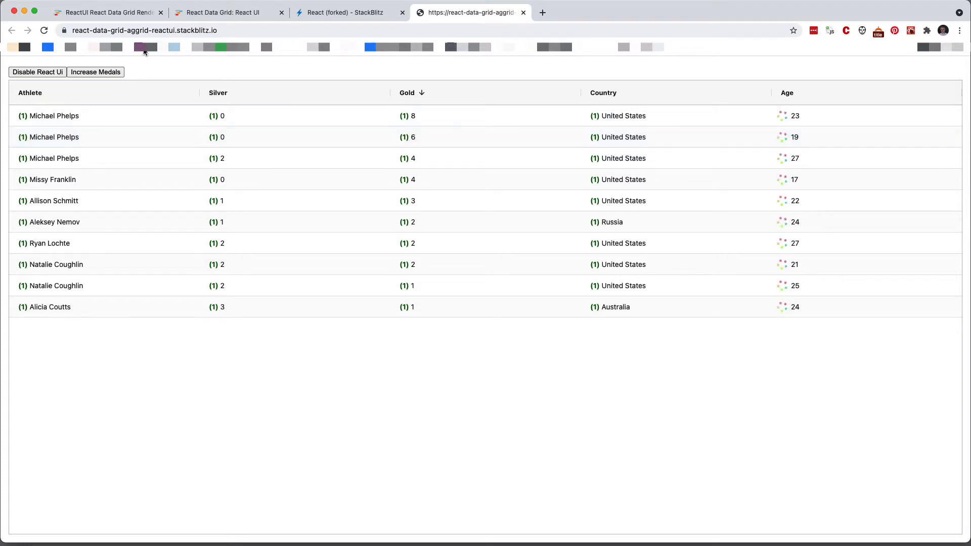
Step: Increase the medal counts twice, raising Silver and Gold render counts to 3
click(95, 71)
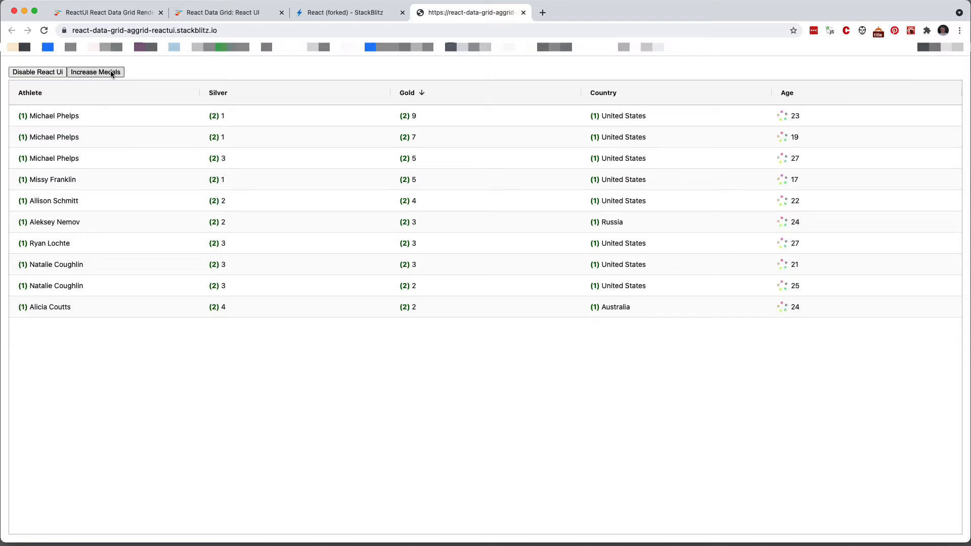
click(95, 72)
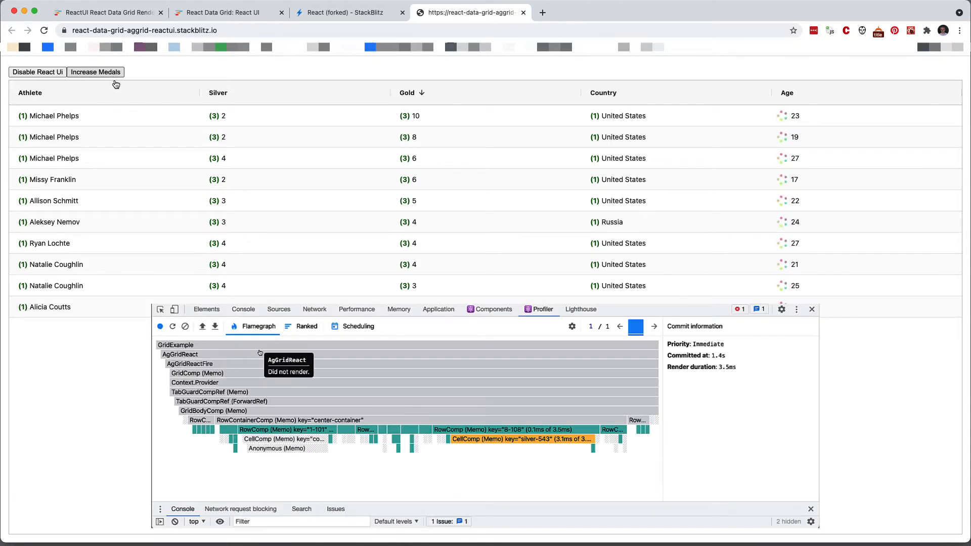
click(811, 309)
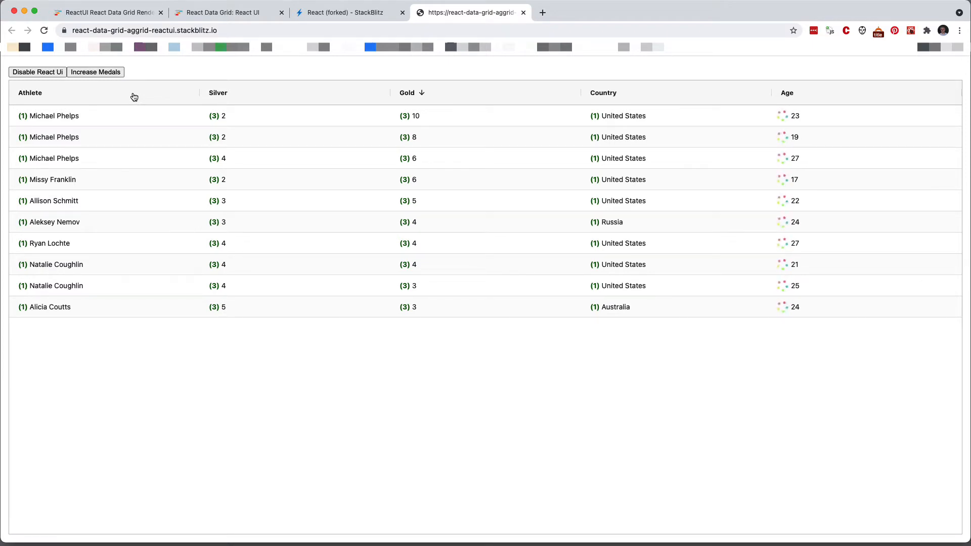
Step: Inspect the page below the grid to dock DevTools Elements on the grid markup
right_click(188, 329)
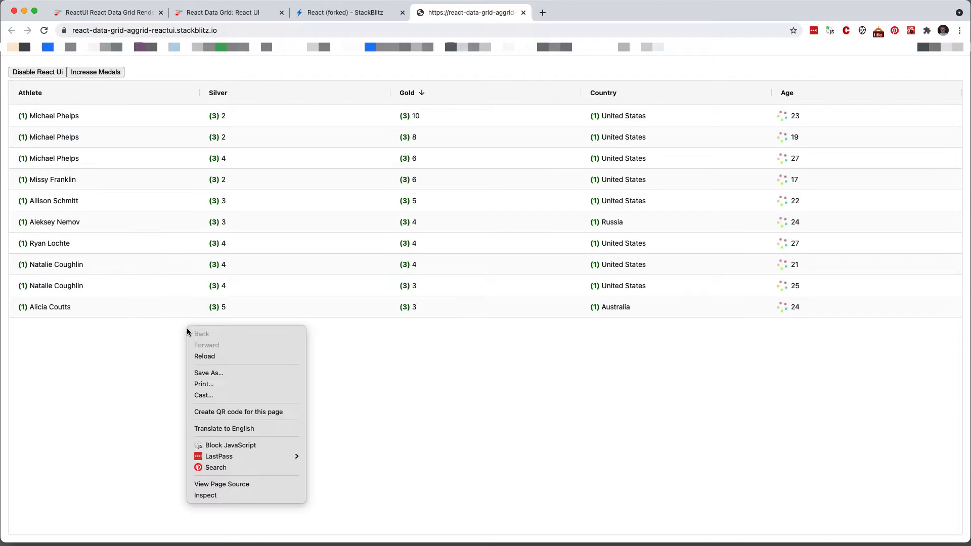
mouse_move(218, 496)
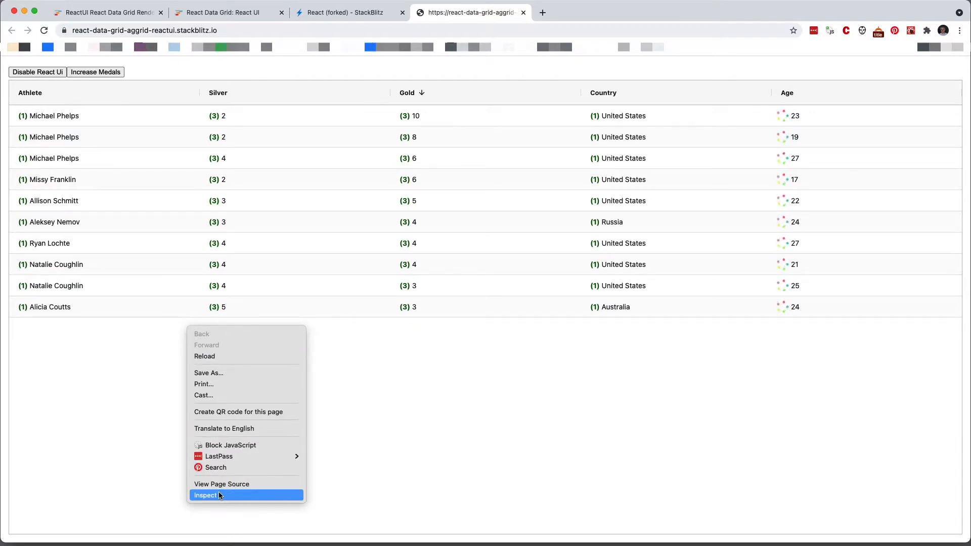
click(208, 496)
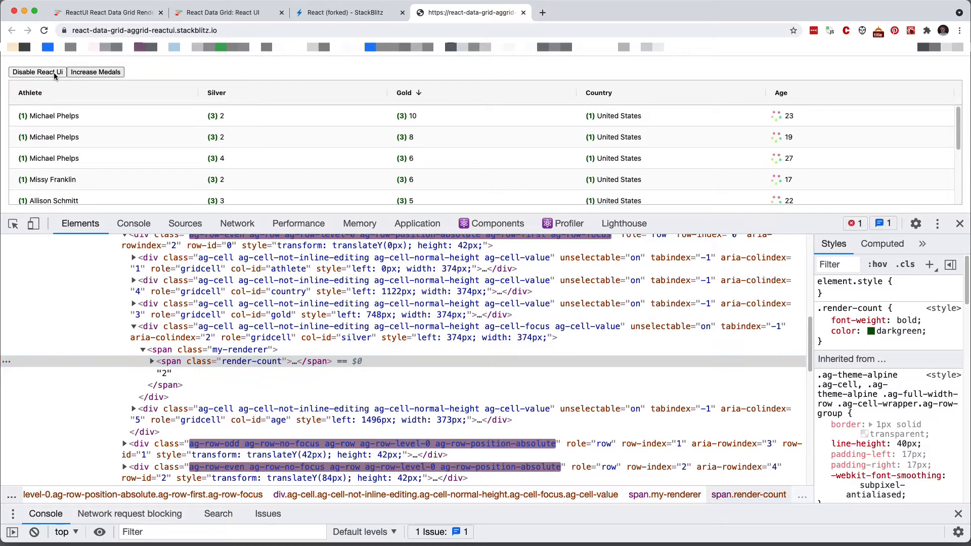
Step: Disable React UI, inspect the top Gold cell's markup, then re-enable React UI
click(36, 72)
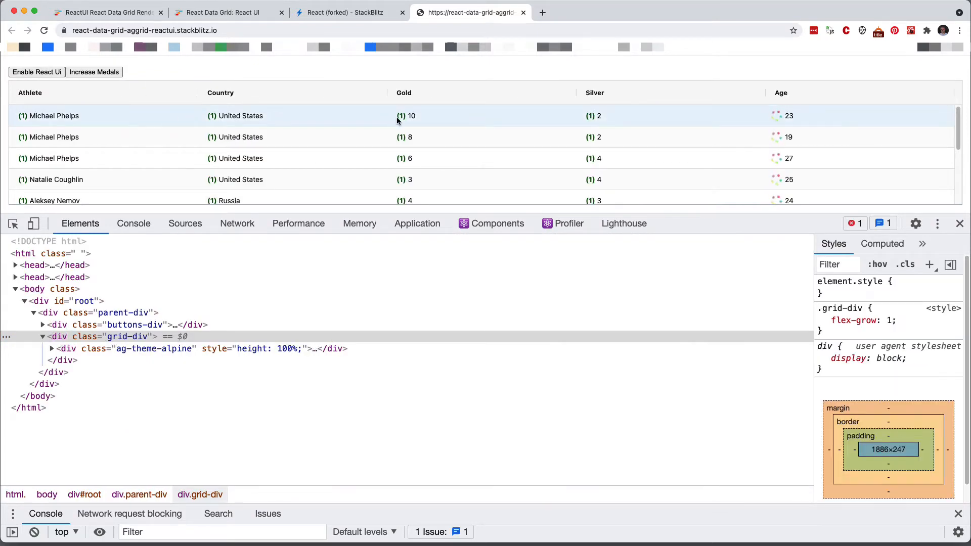
click(411, 115)
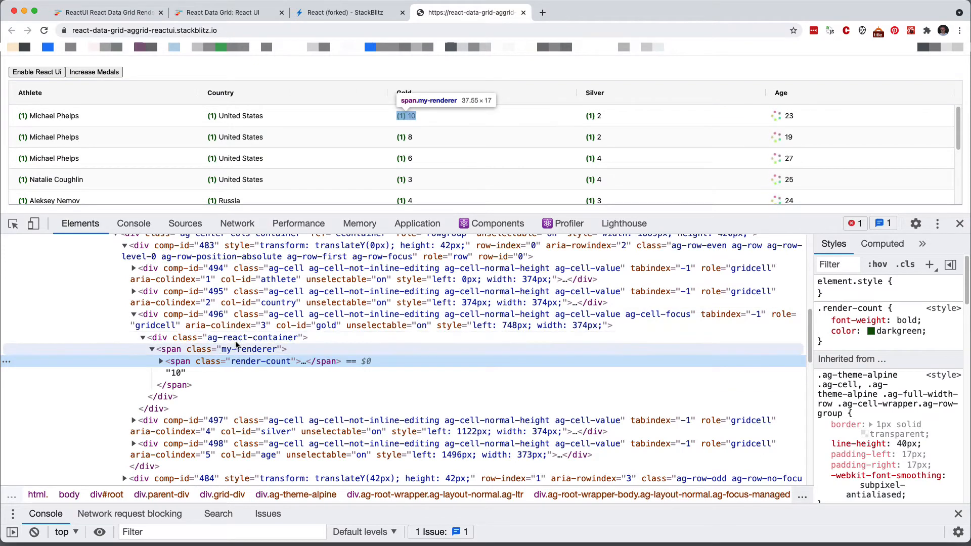
click(237, 338)
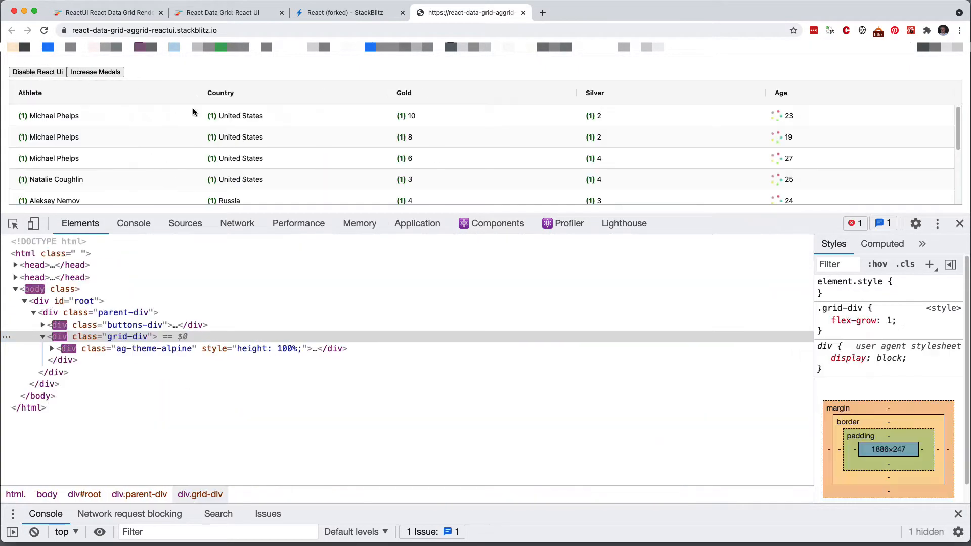
Step: Inspect the top Gold cell and expand the Components tree to AgGridReact and its cells
right_click(423, 116)
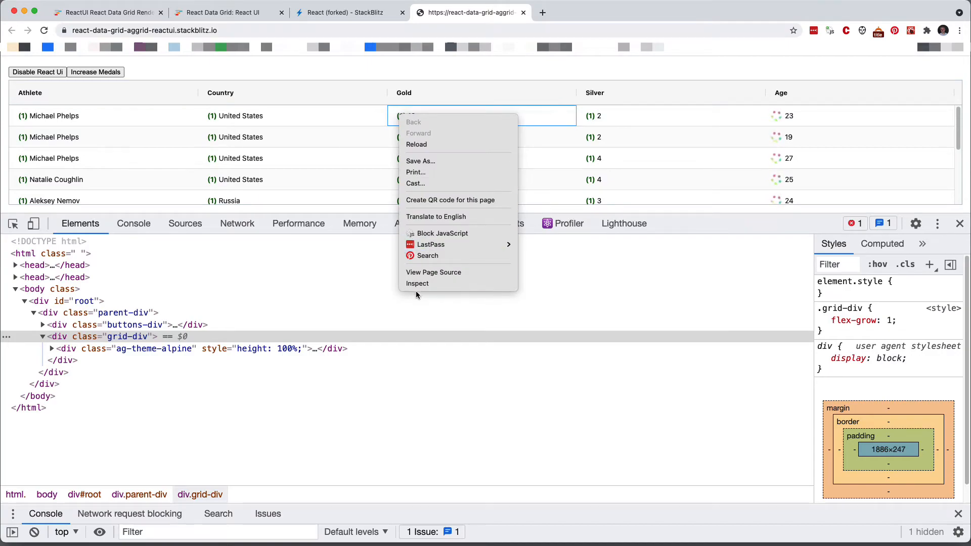
click(416, 283)
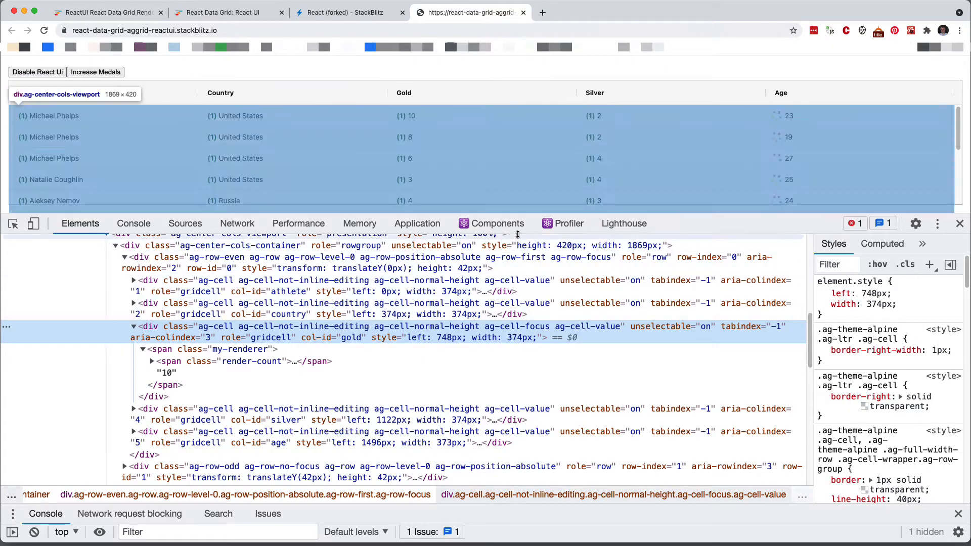
mouse_move(510, 233)
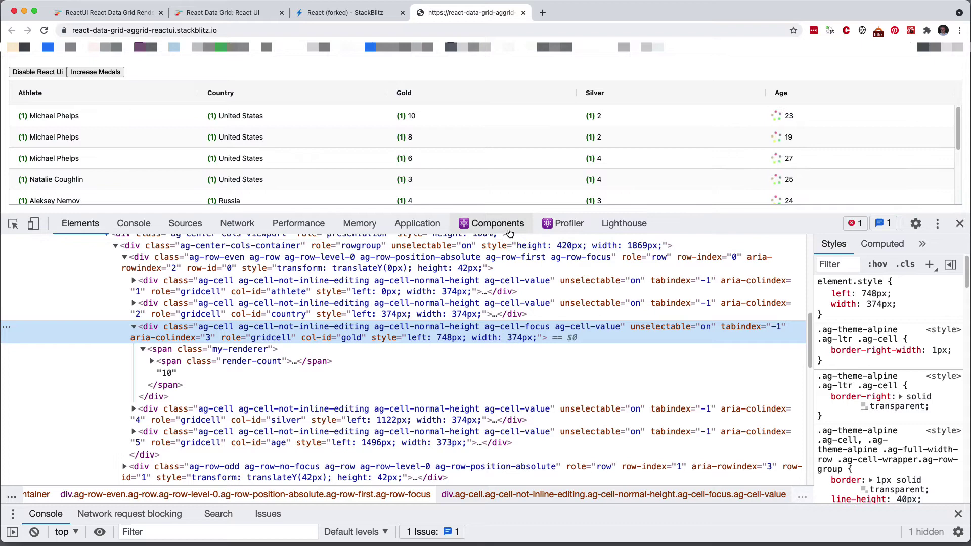
click(498, 223)
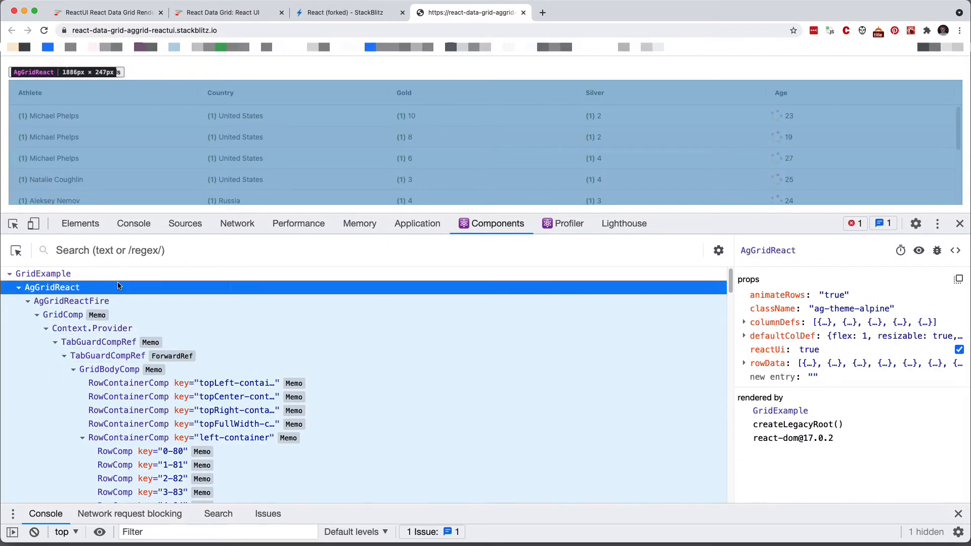
click(99, 342)
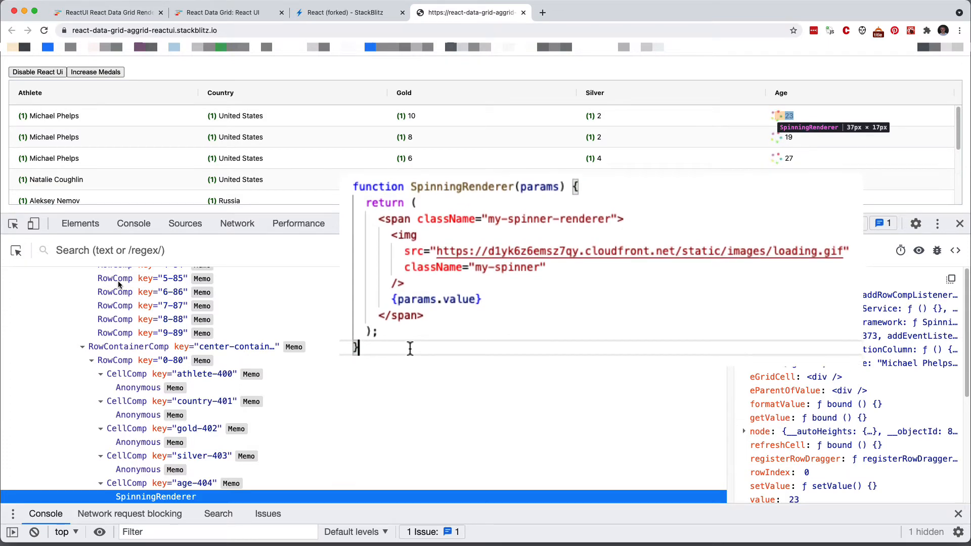
Step: Switch to the StackBlitz source tab showing index.js
click(348, 12)
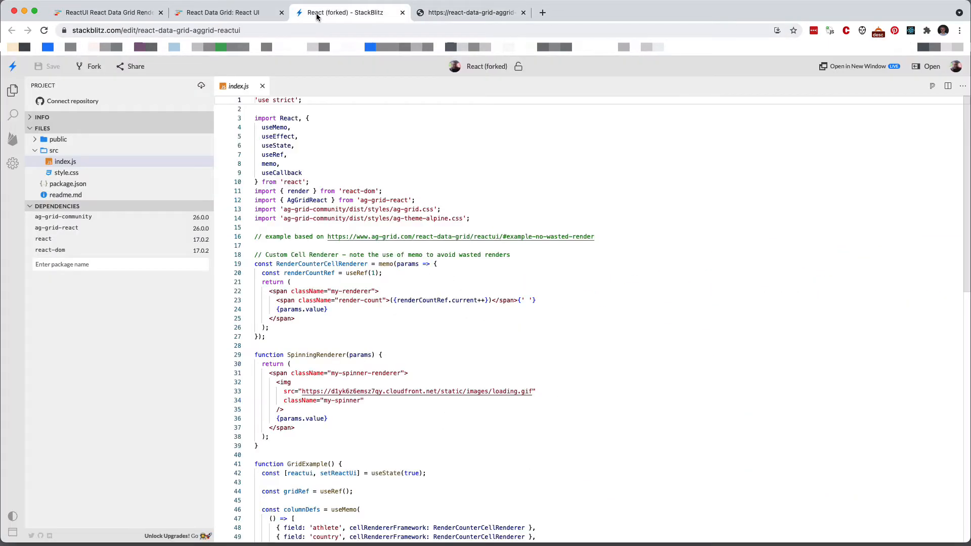
Step: View the SpinningRenderer function in index.js, then return to the running grid app
scroll(down, 3)
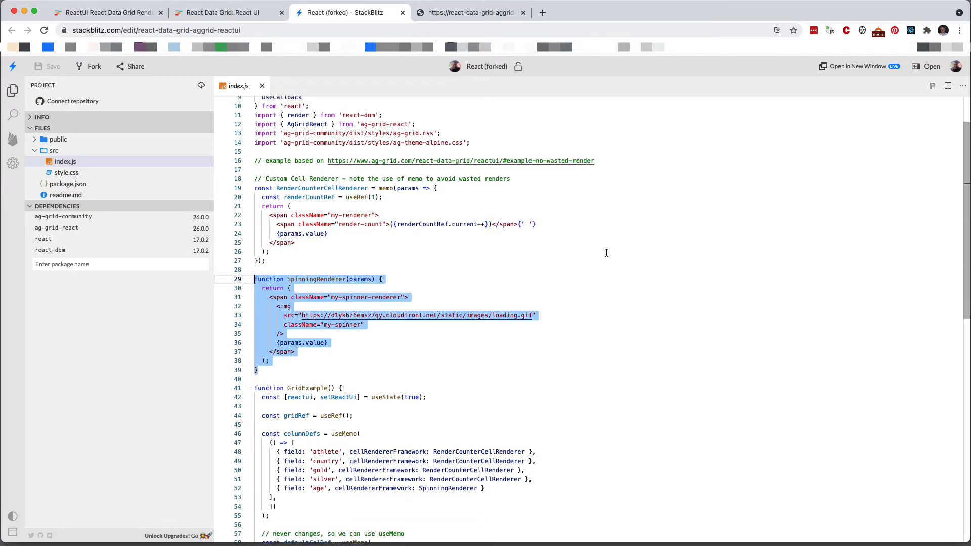
click(475, 13)
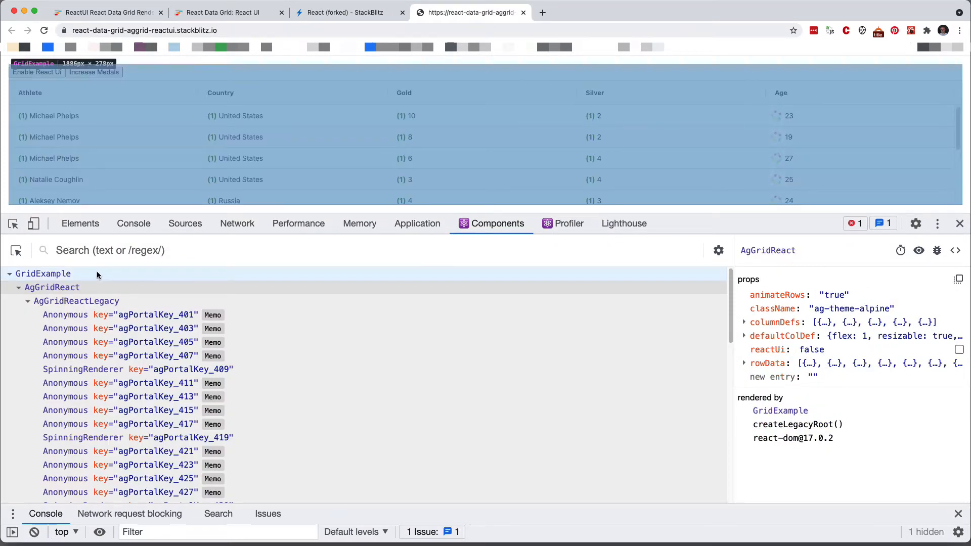
Step: Inspect GridExample, the AgGridReactLegacy wrapper and a portal-rendered cell with React UI off
click(42, 273)
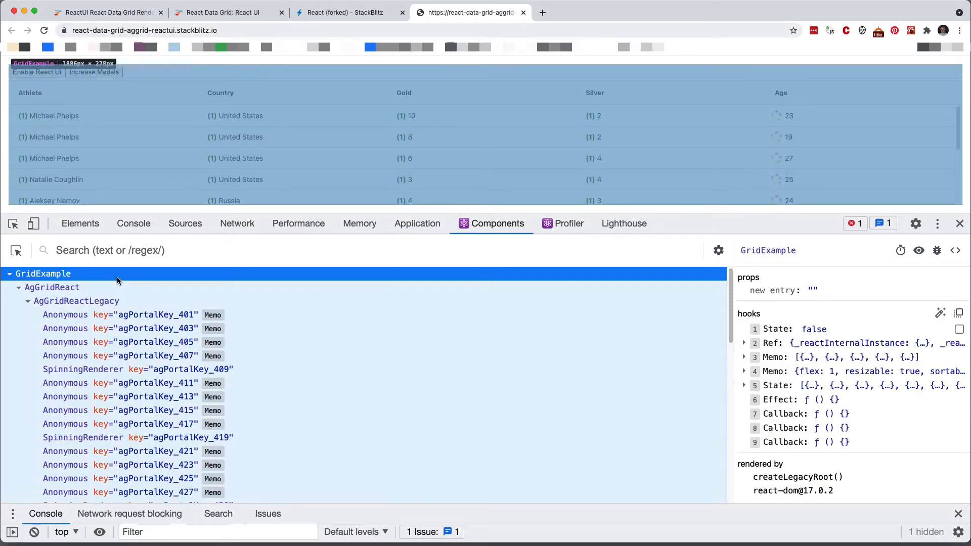
click(76, 301)
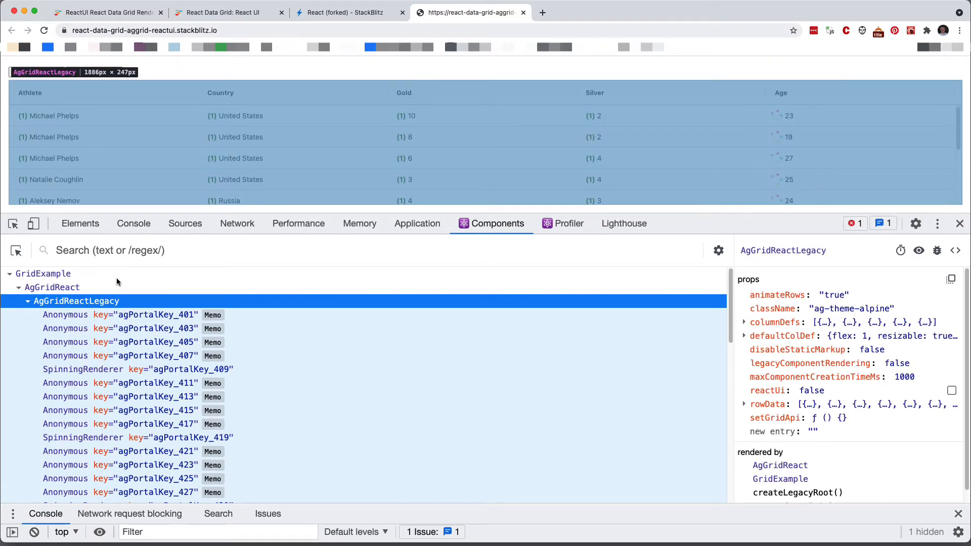
click(83, 369)
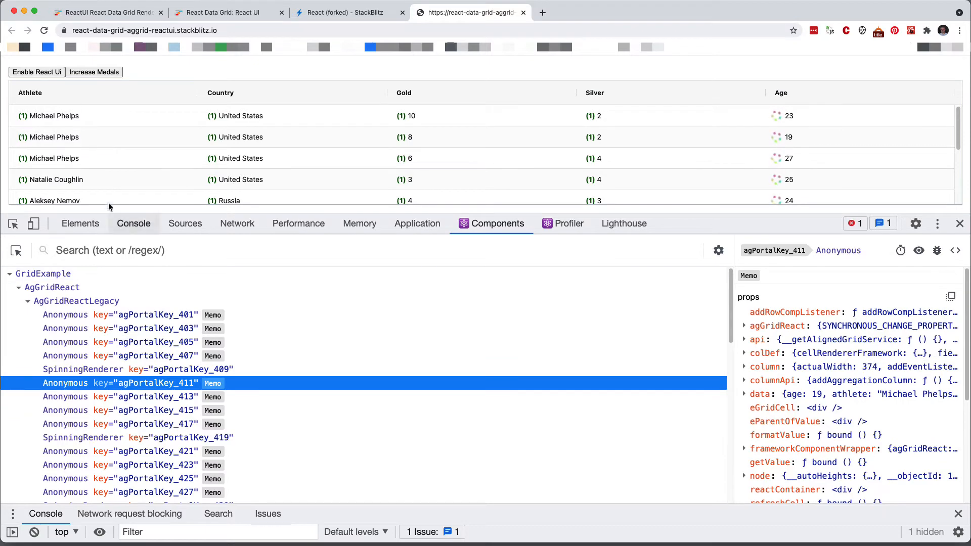
Step: Enable React UI and inspect the RowComp and topRight RowContainerComp nodes
click(37, 72)
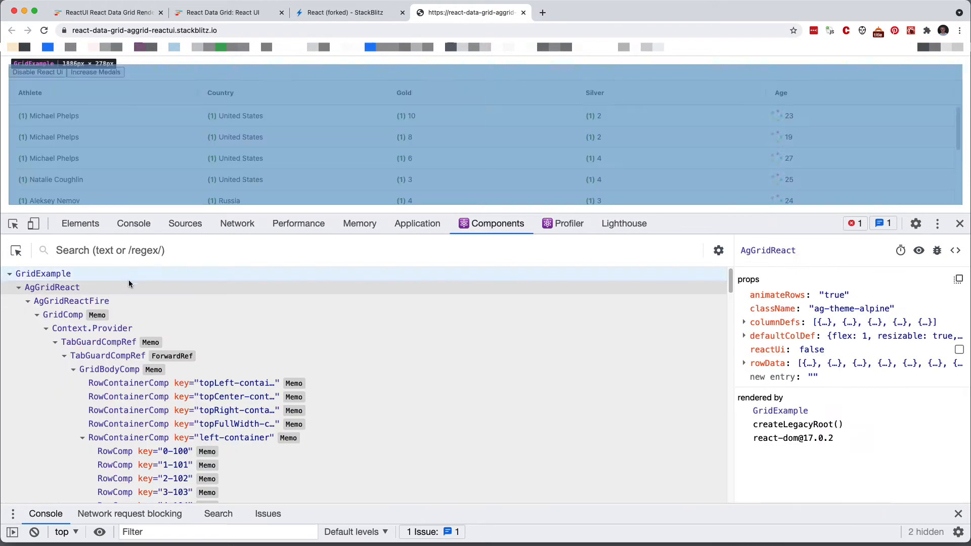
click(99, 341)
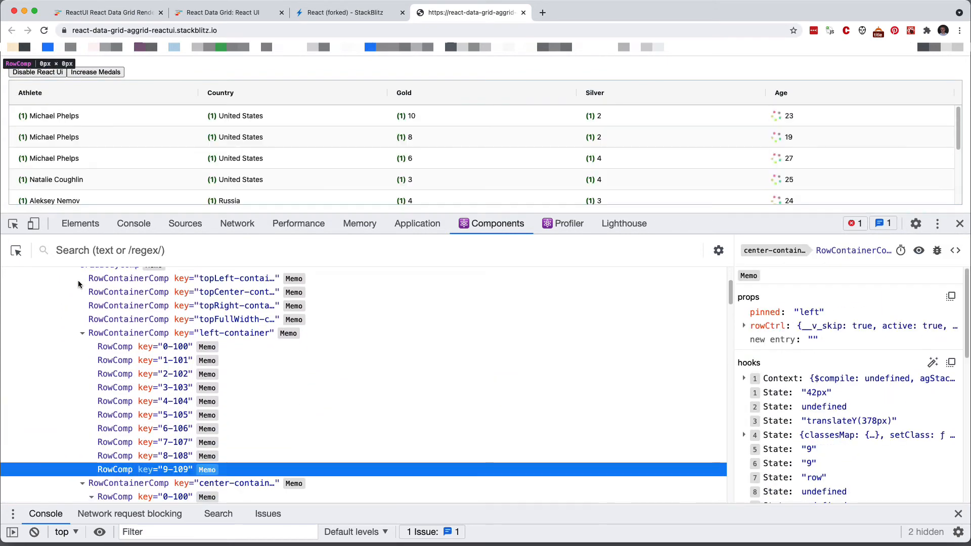
click(127, 306)
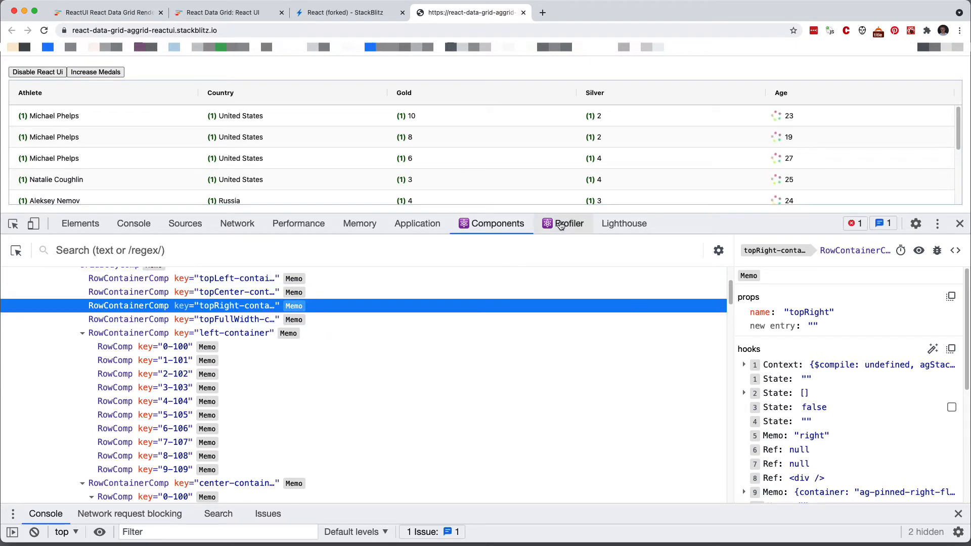
Step: Profile one medal increase and view the flamegraph of re-rendered rows and cells
click(568, 224)
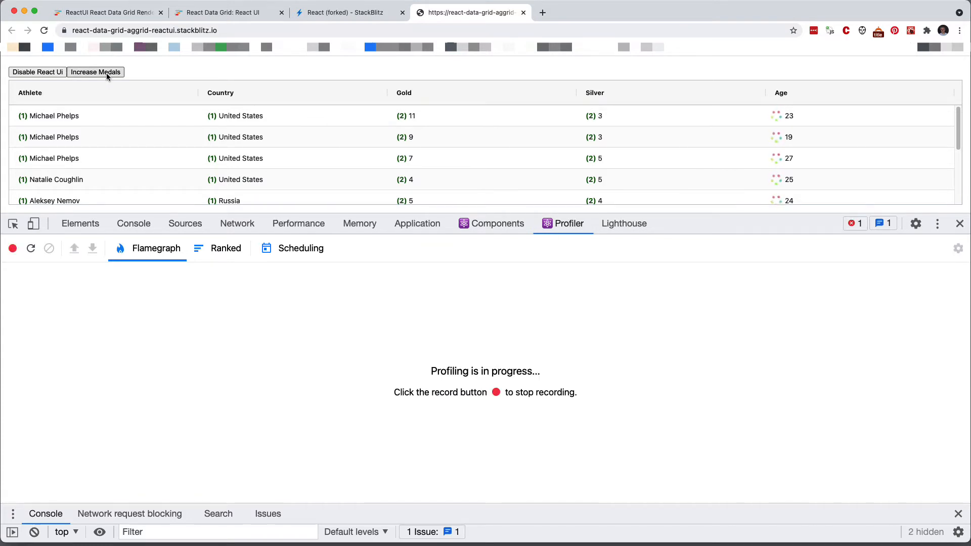
click(12, 249)
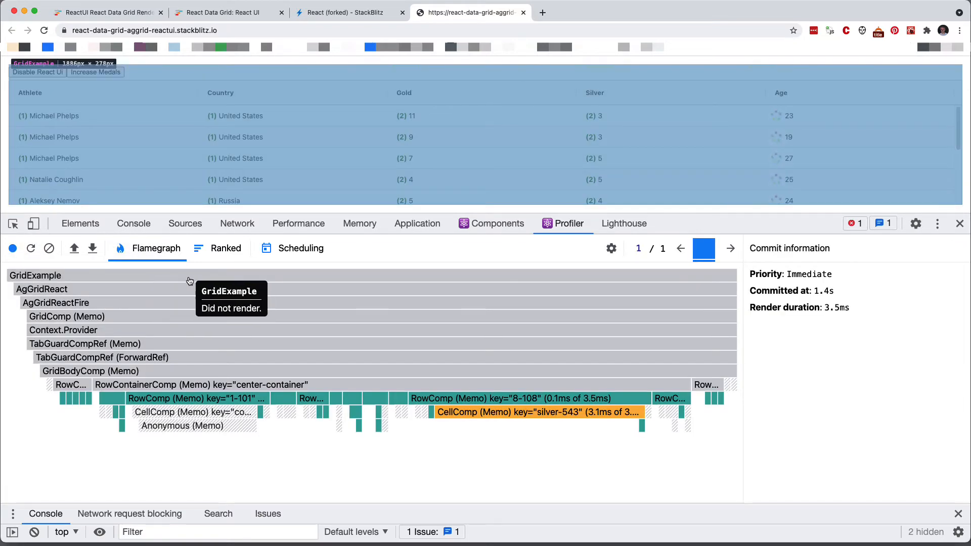
mouse_move(198, 364)
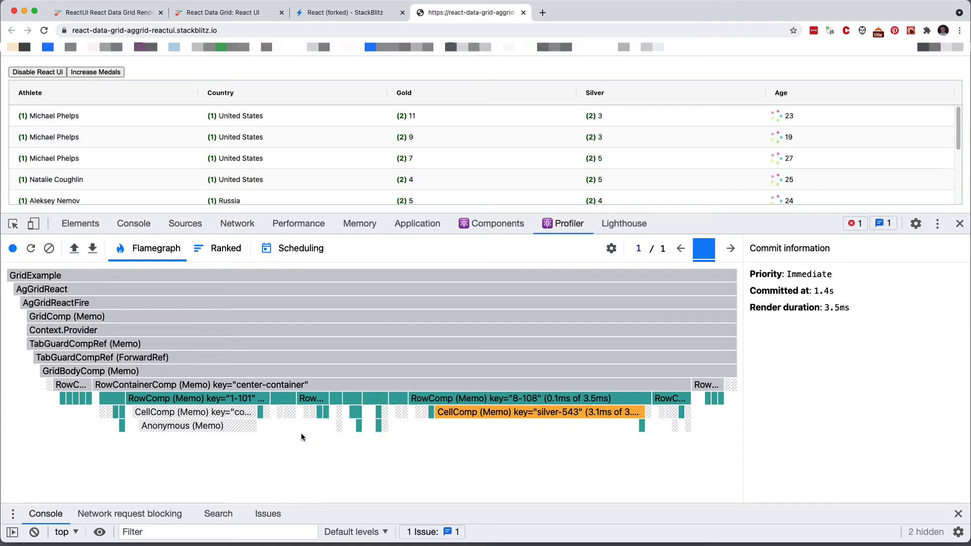
mouse_move(61, 315)
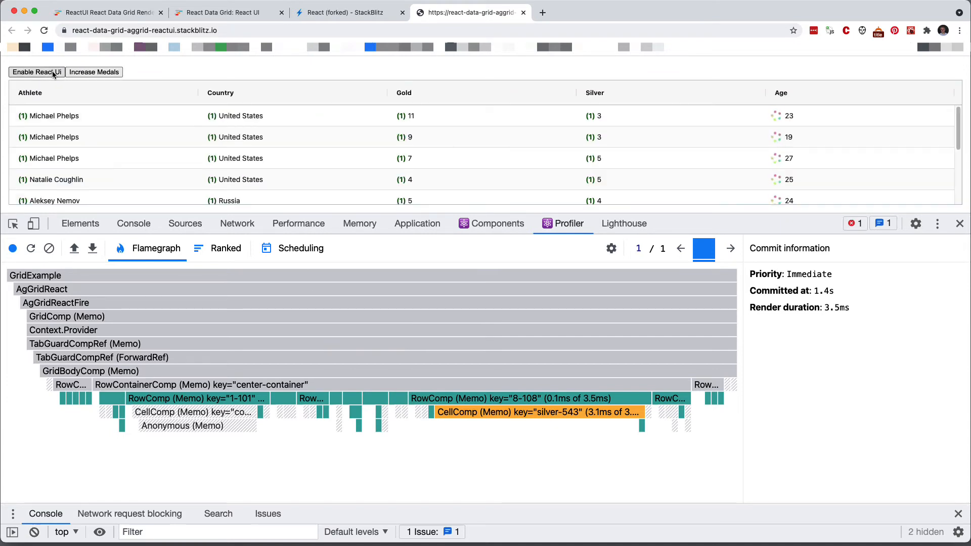
Step: Profile a medal increase with React UI off, then re-enable React UI and record again
click(12, 249)
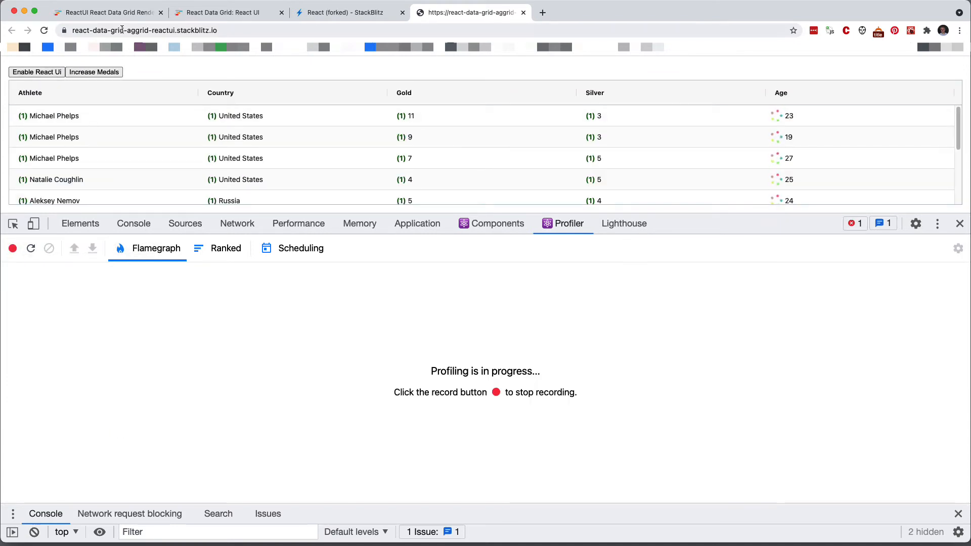
click(12, 249)
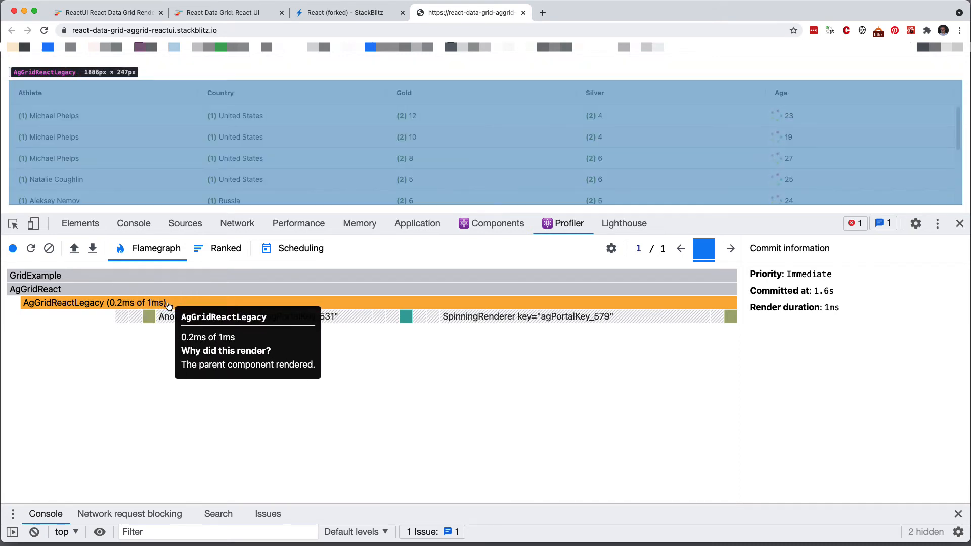
mouse_move(234, 319)
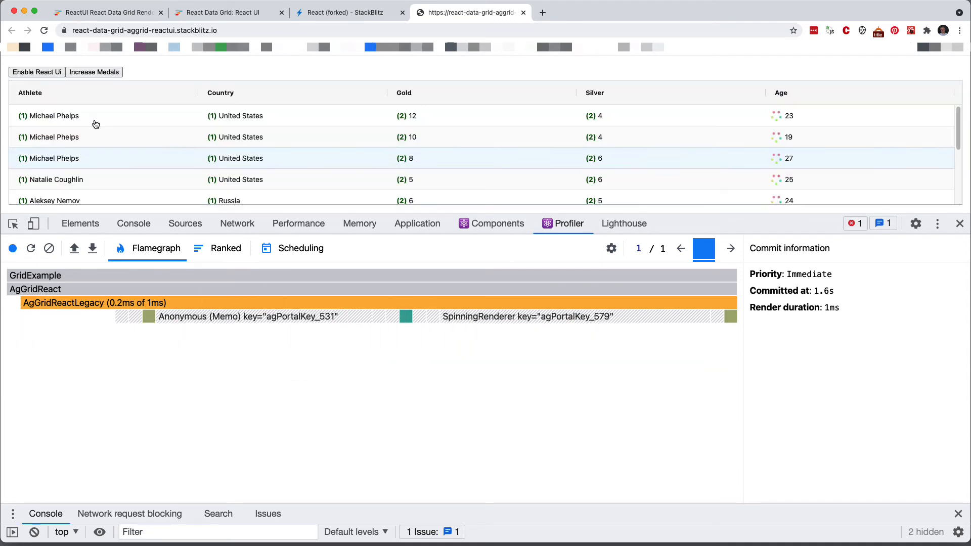
click(12, 249)
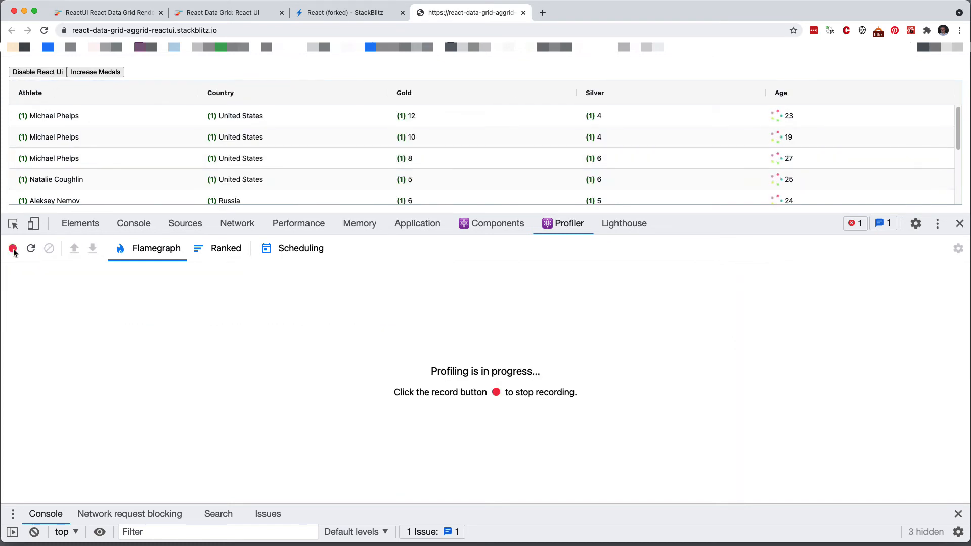
Step: Capture a React UI profile of another medal increase and compare Components and Profiler views
click(95, 72)
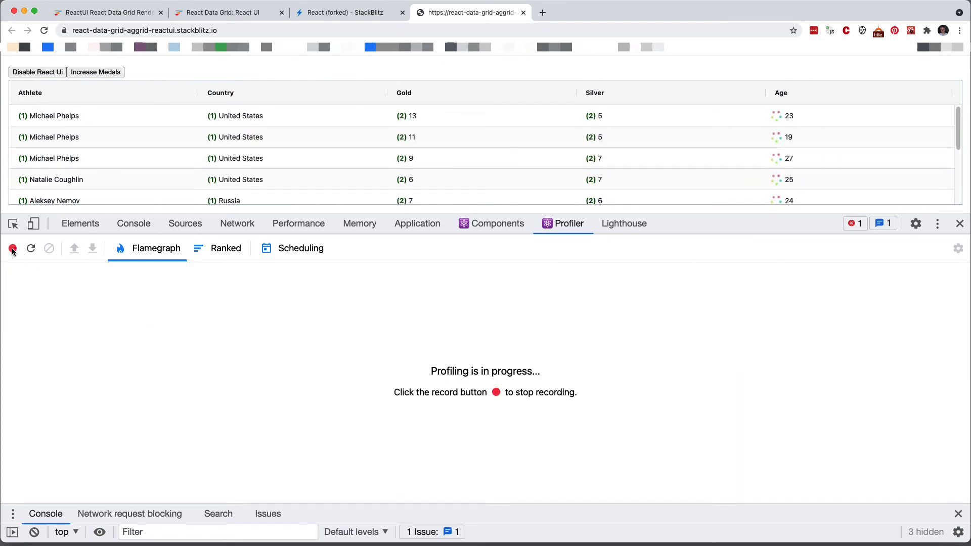
click(13, 248)
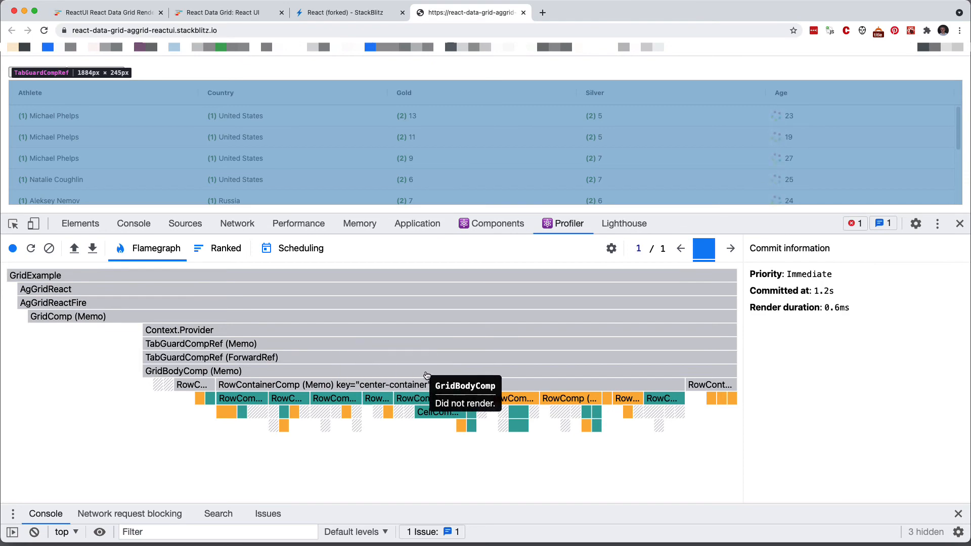
click(498, 224)
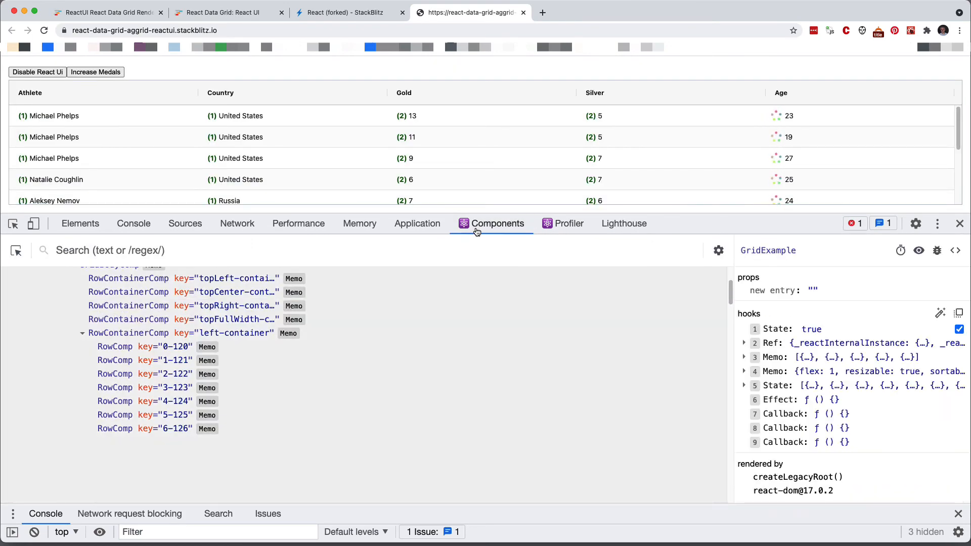
click(568, 223)
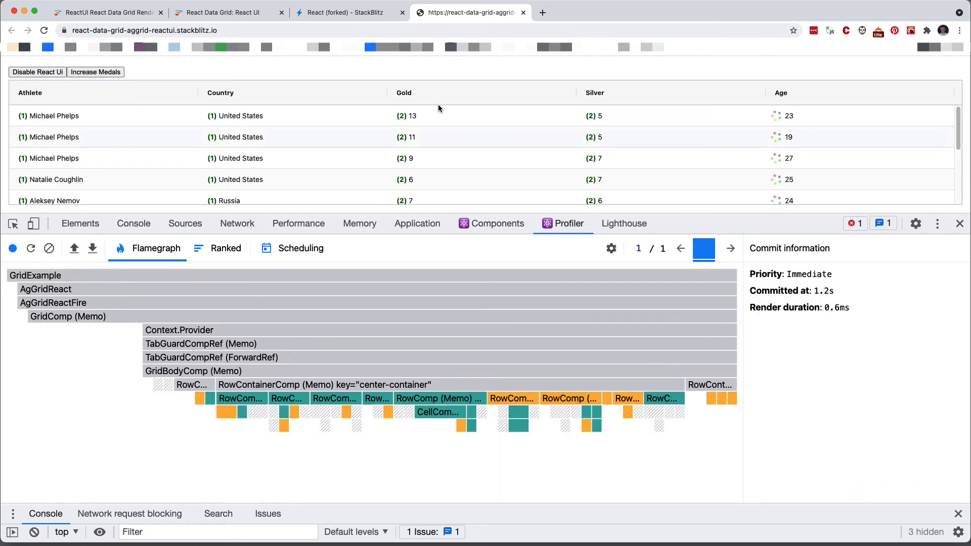
Step: Return to the StackBlitz index.js source tab
click(352, 13)
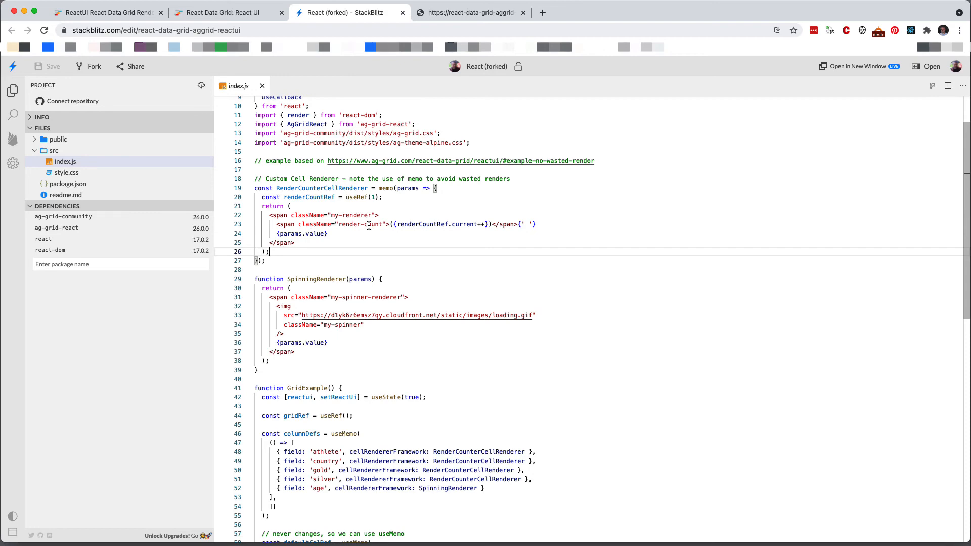
Step: Revisit the grid app, then view the React UI docs' Show Me architecture diagram
click(471, 13)
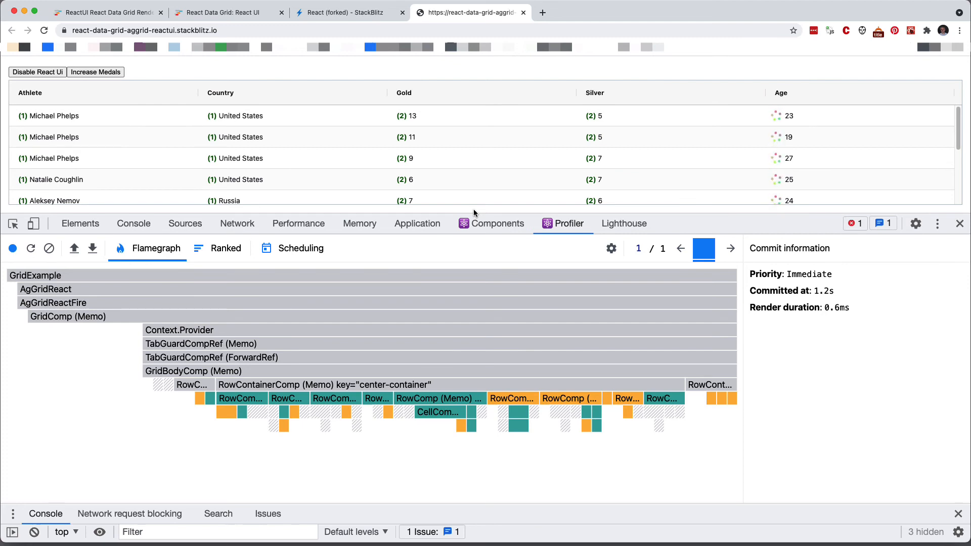
click(222, 12)
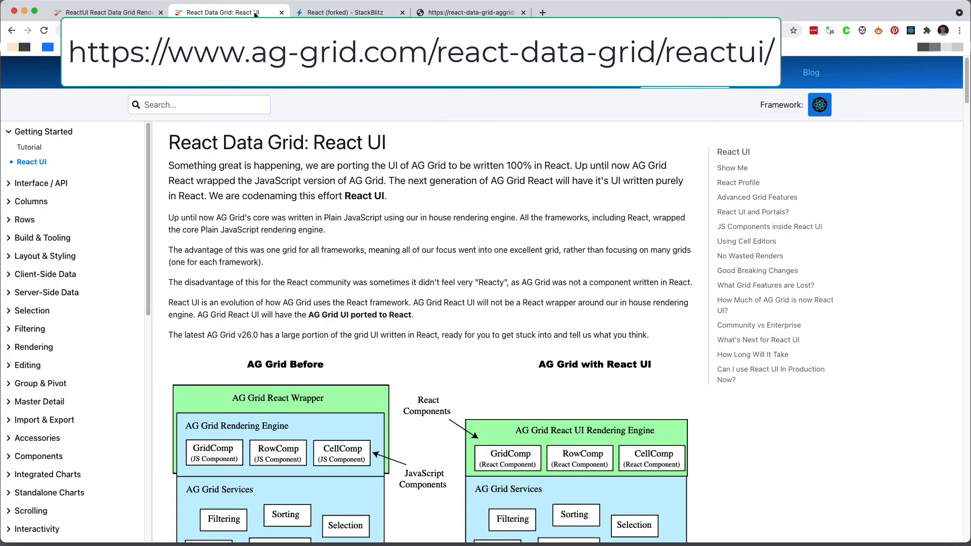
scroll(down, 3)
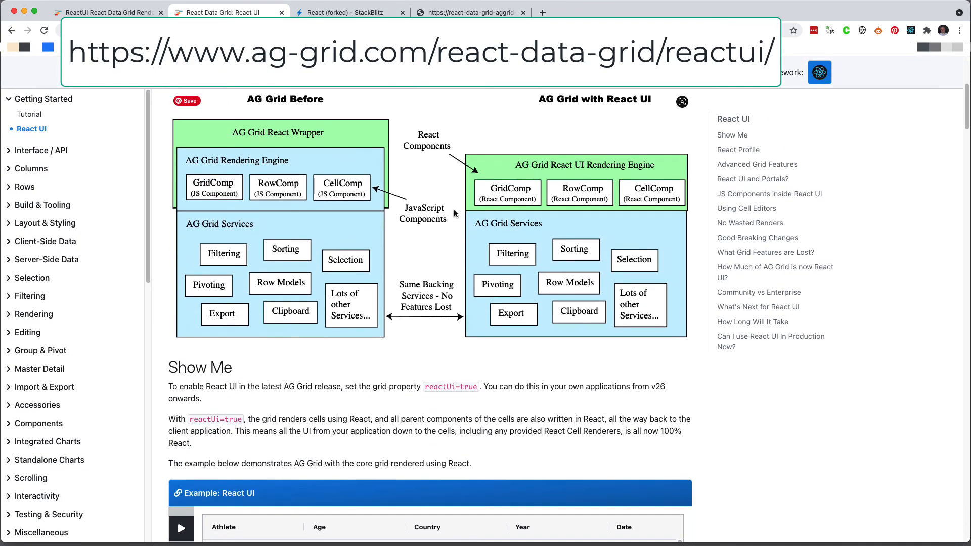